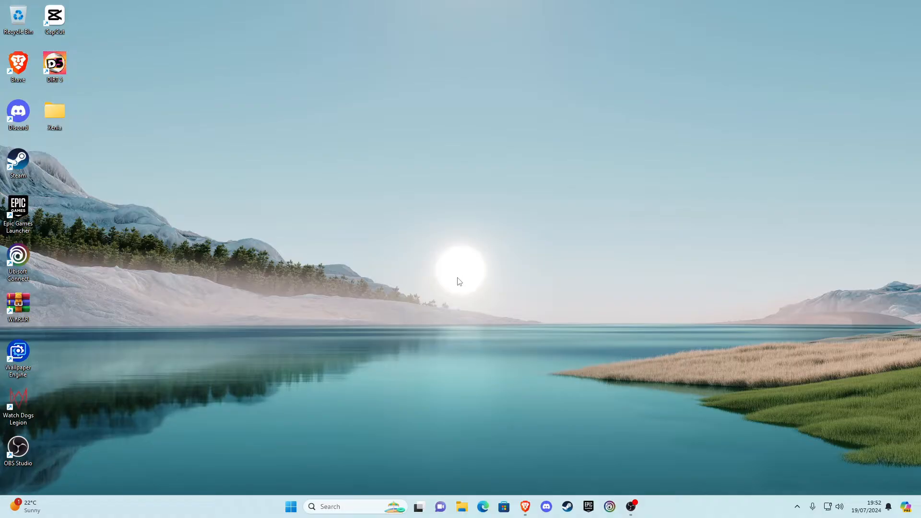
pyautogui.moveTo(457, 273)
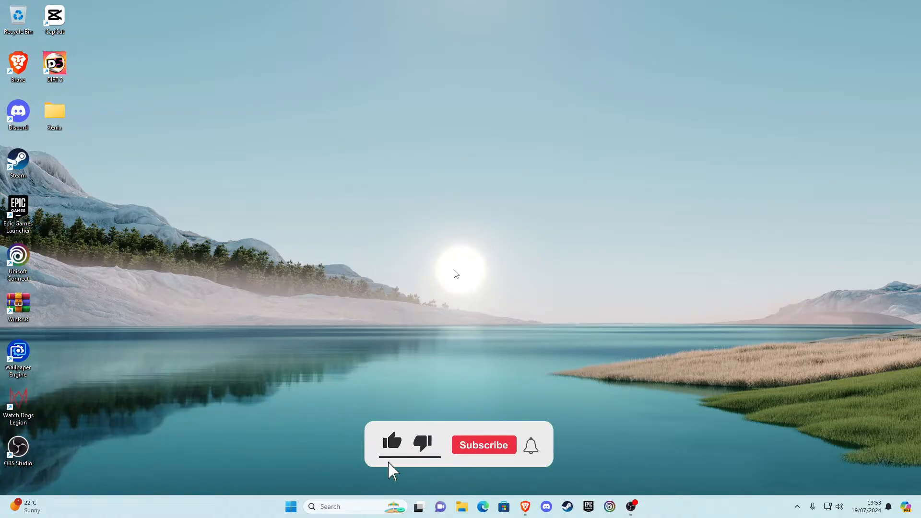
# Download the 64-bit WinRAR 7.01 installer from rarlab.com into Downloads
pyautogui.click(483, 444)
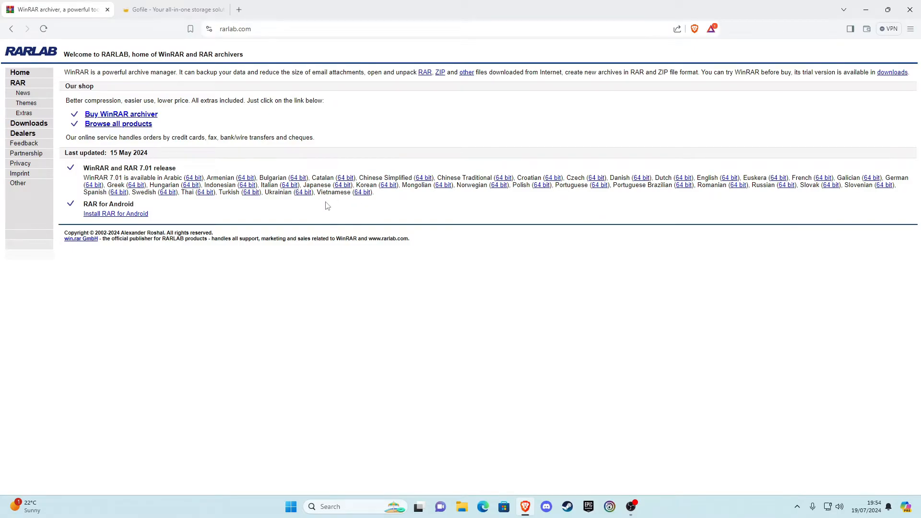
pyautogui.moveTo(300, 212)
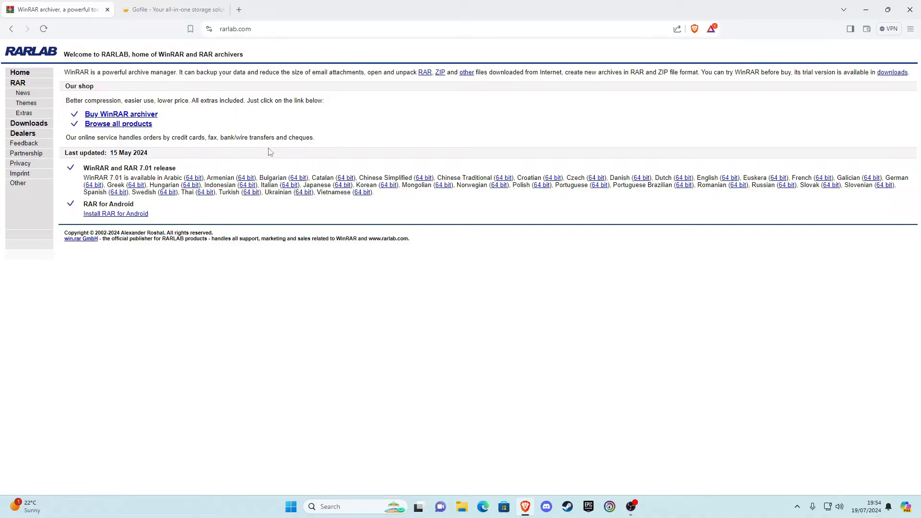
pyautogui.moveTo(205, 133)
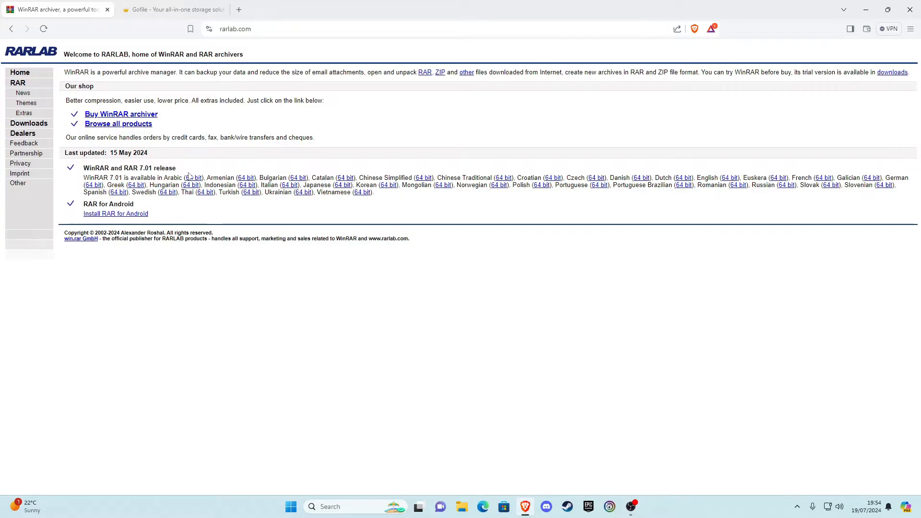
pyautogui.moveTo(650, 175)
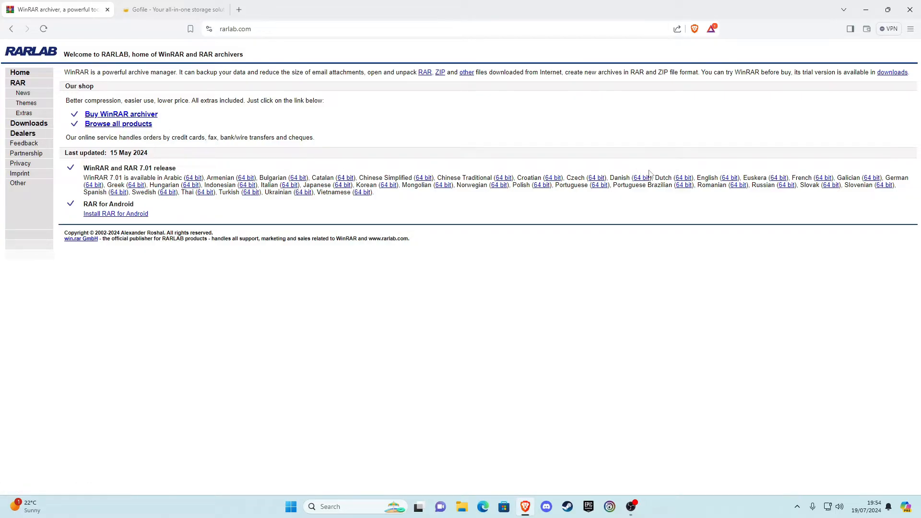
pyautogui.doubleClick(707, 178)
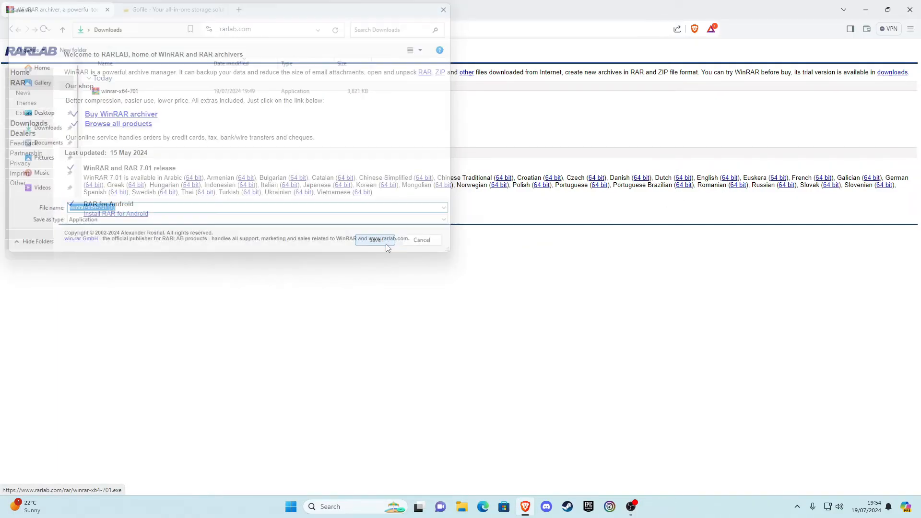
pyautogui.click(388, 240)
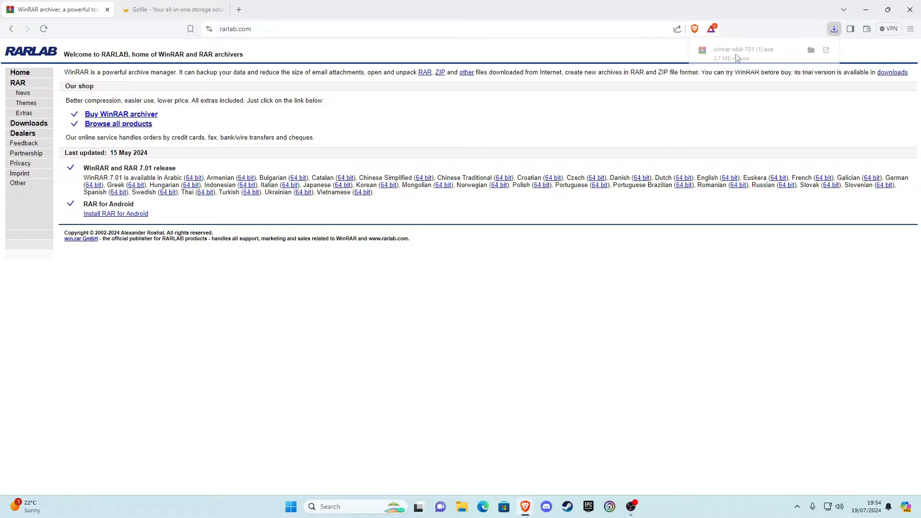
# Install WinRAR to C:\Program Files\WinRAR with default associations, then return to the Gofile page
pyautogui.click(742, 48)
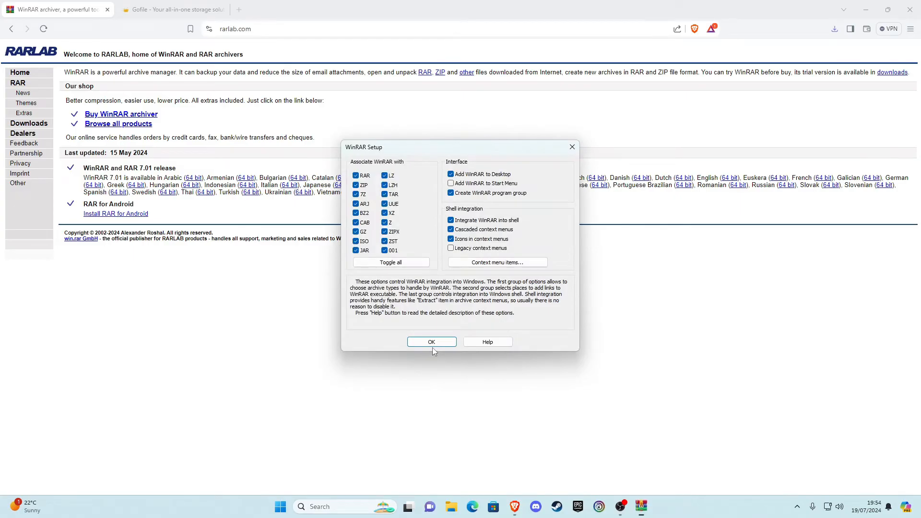
pyautogui.click(431, 342)
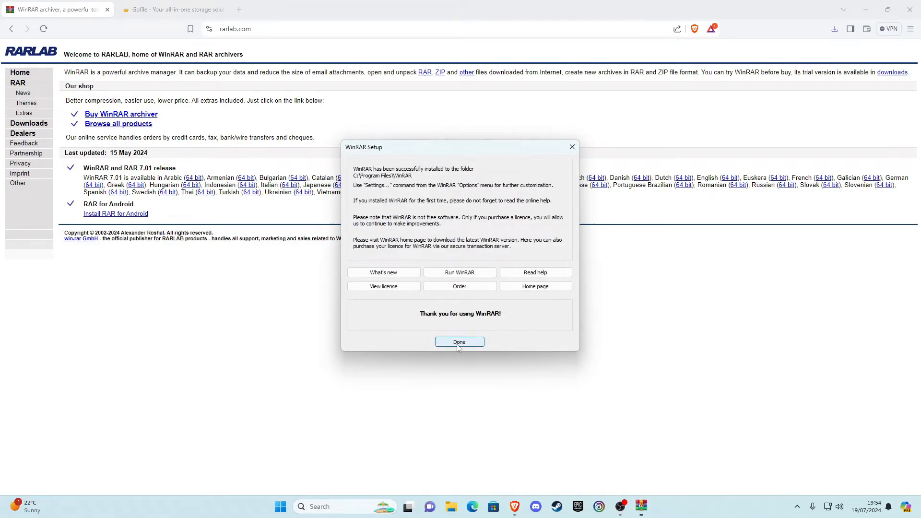
pyautogui.click(459, 341)
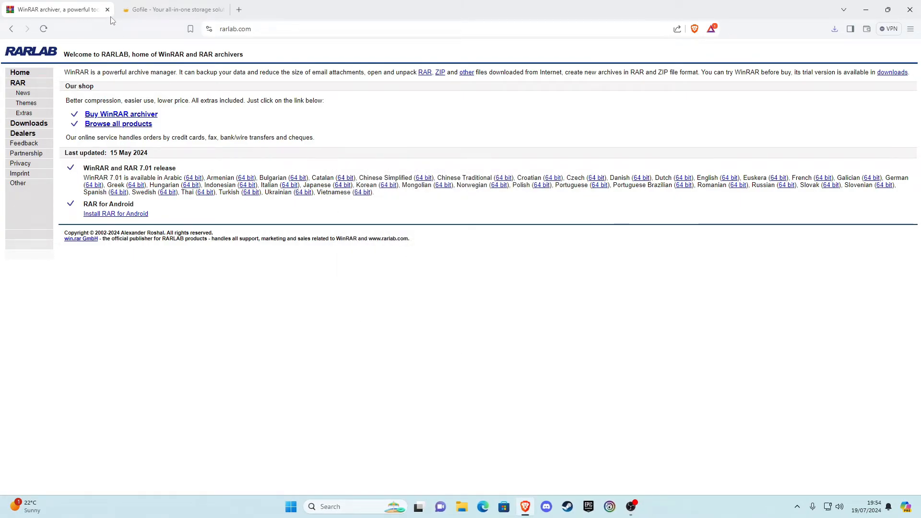
pyautogui.click(172, 9)
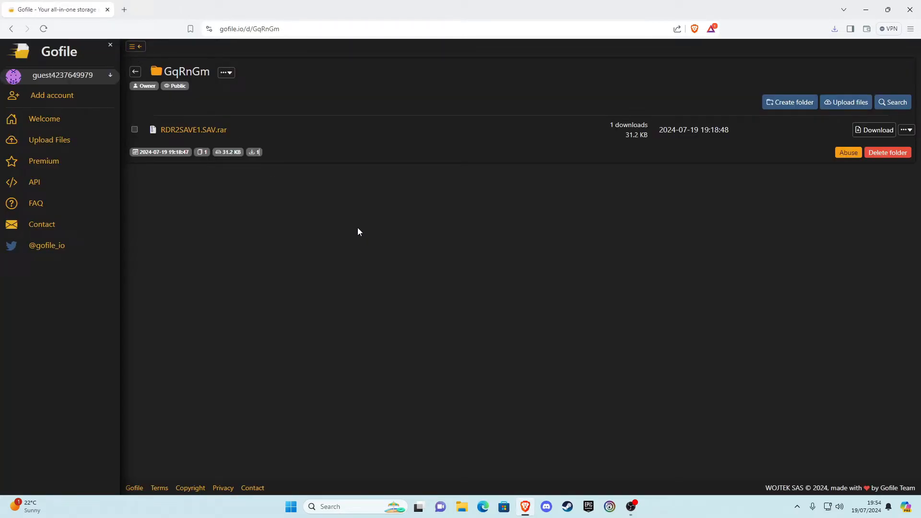
pyautogui.moveTo(326, 202)
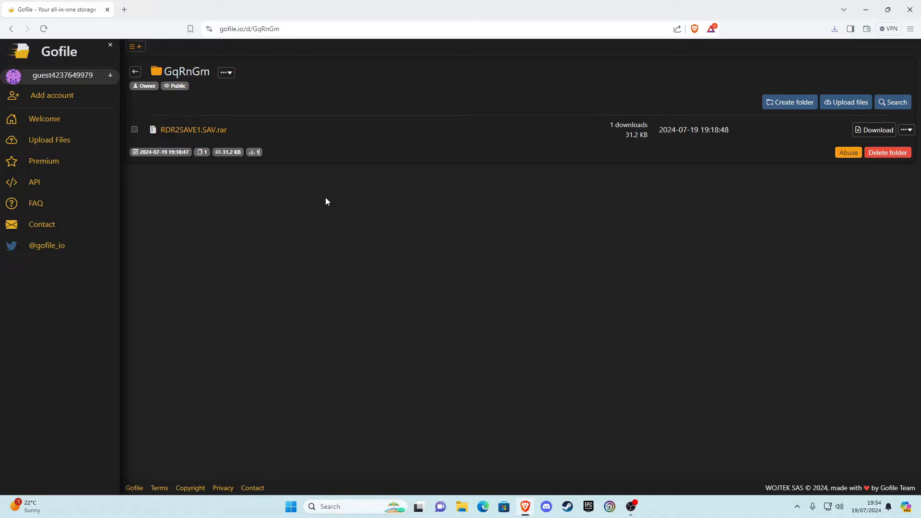
pyautogui.moveTo(329, 182)
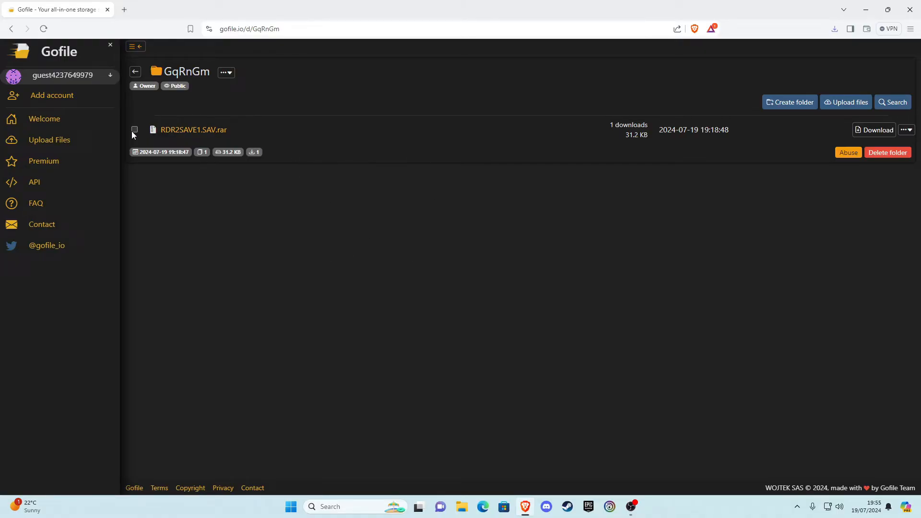
# Download RDR2SAVE1.SAV.rar from Gofile and minimize the browser to the desktop
pyautogui.click(134, 129)
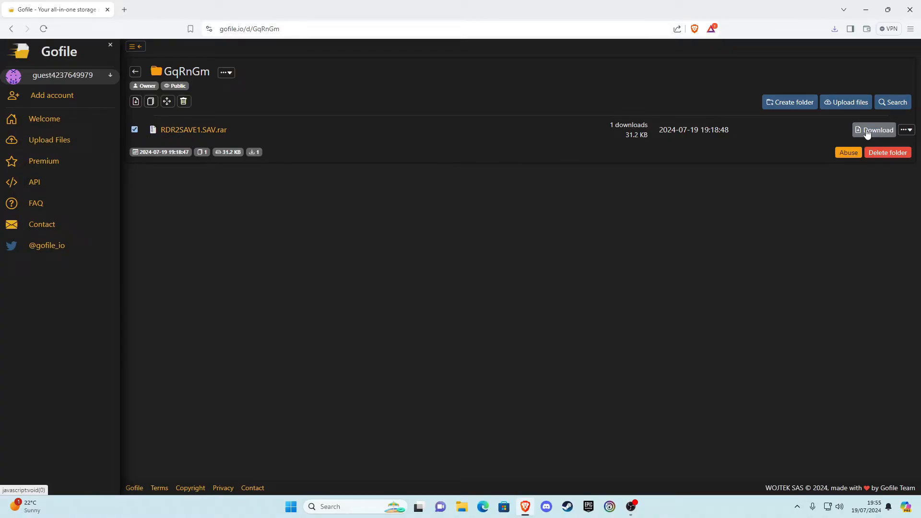
pyautogui.click(876, 130)
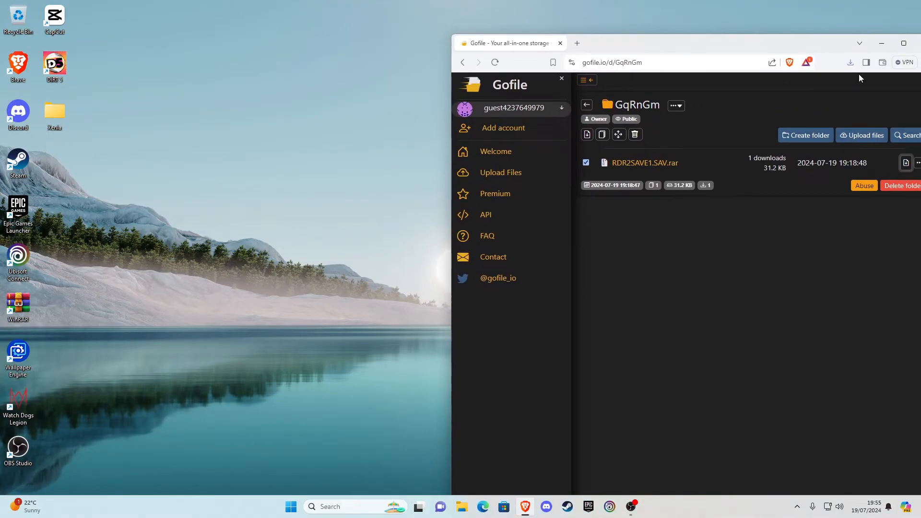
pyautogui.click(849, 62)
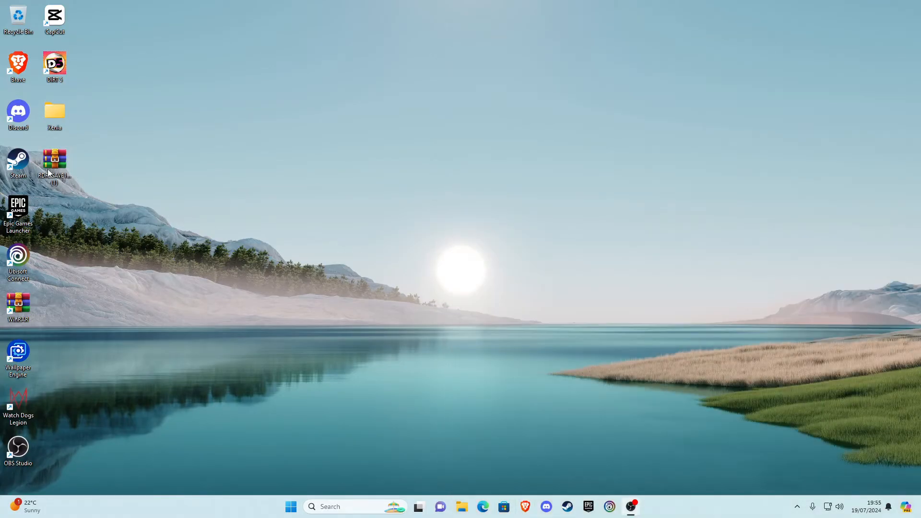
# Extract RDR2SAVE1.SAV.rar on the desktop with WinRAR and open the extracted folder
pyautogui.rightClick(54, 161)
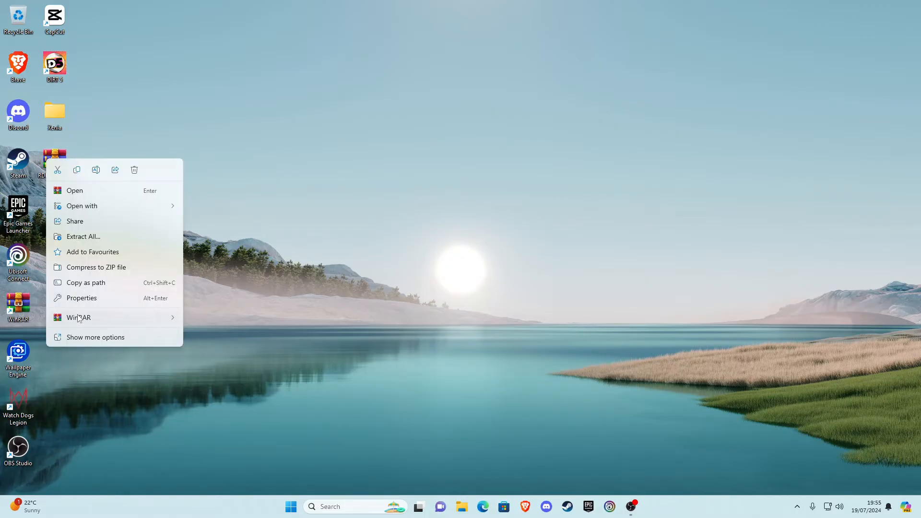
pyautogui.click(227, 355)
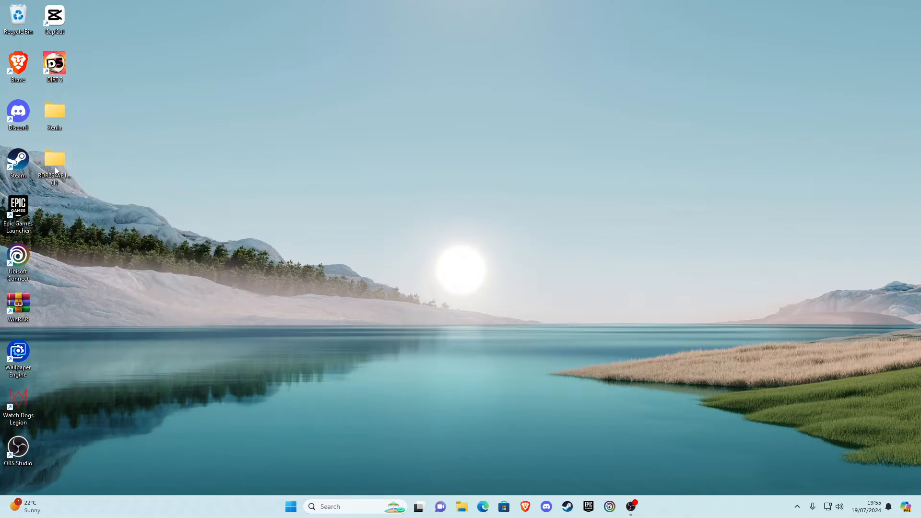
pyautogui.doubleClick(54, 159)
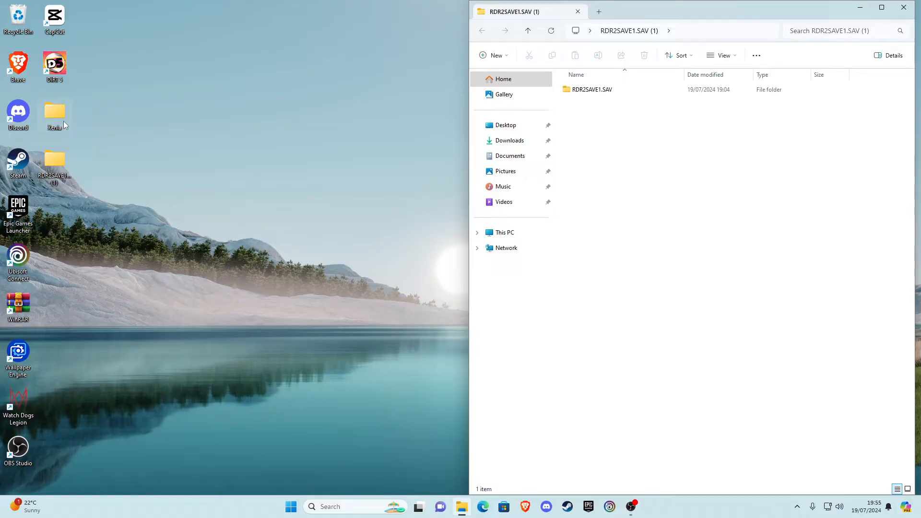
# Open the Xenia folder beside the save folder and navigate into content\5454082B
pyautogui.doubleClick(54, 112)
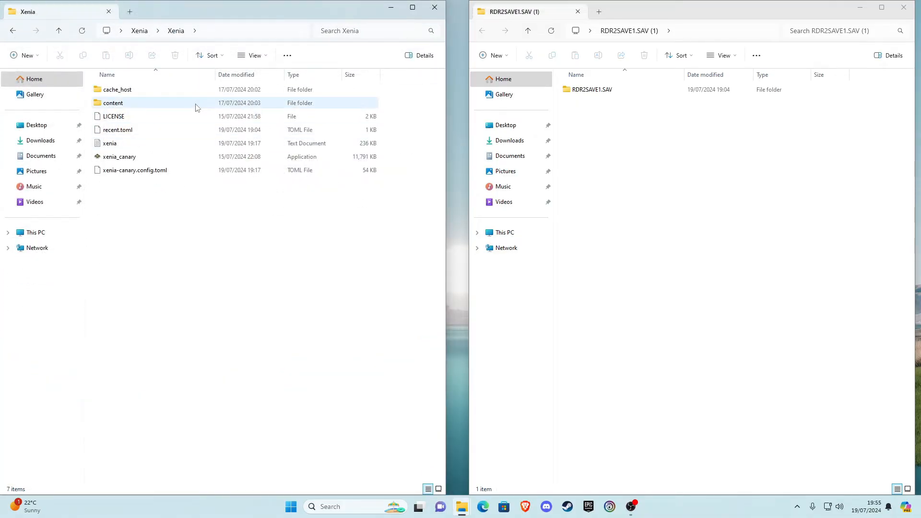
pyautogui.click(233, 243)
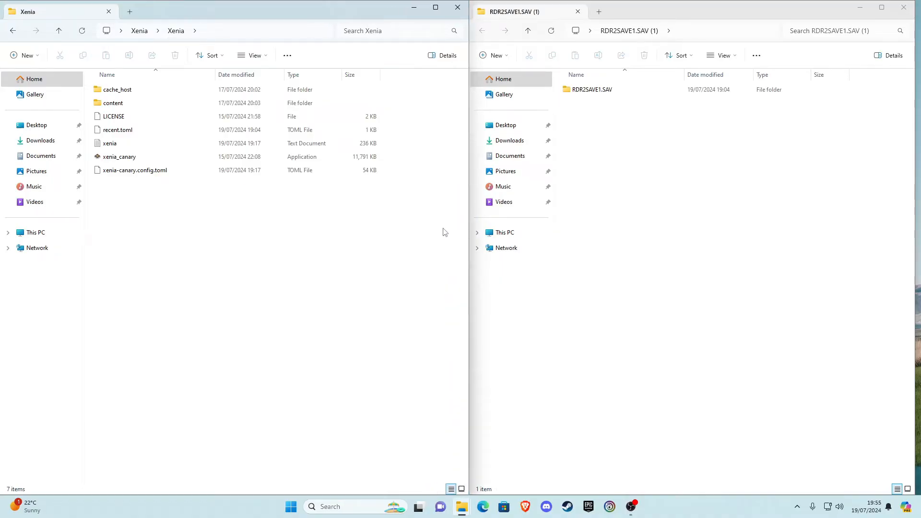
pyautogui.click(117, 89)
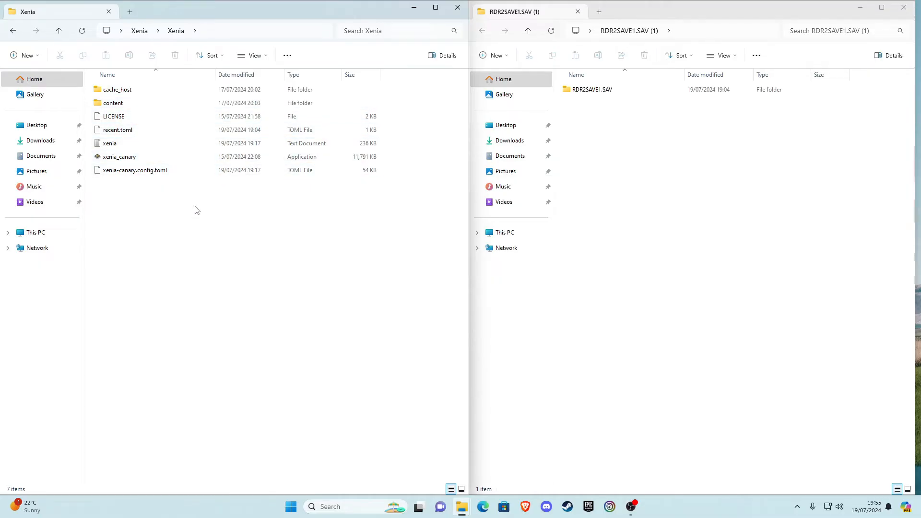
pyautogui.moveTo(151, 194)
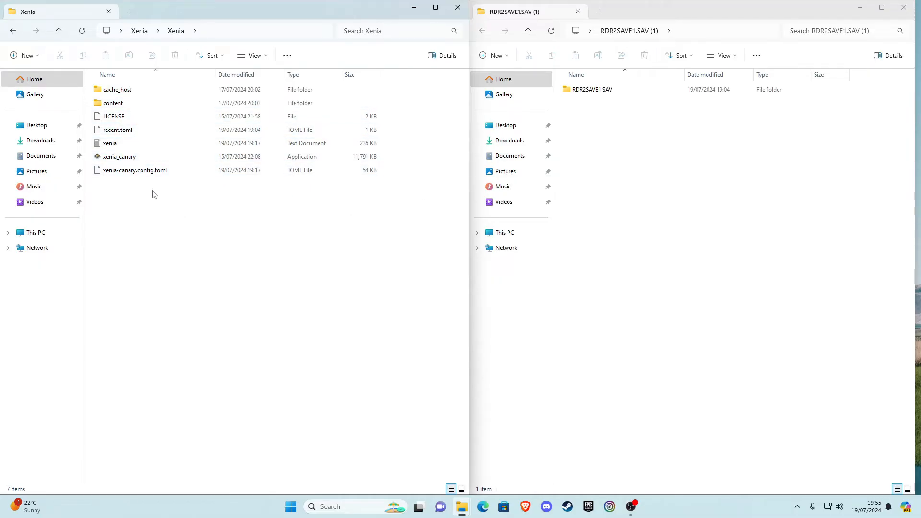
pyautogui.click(135, 169)
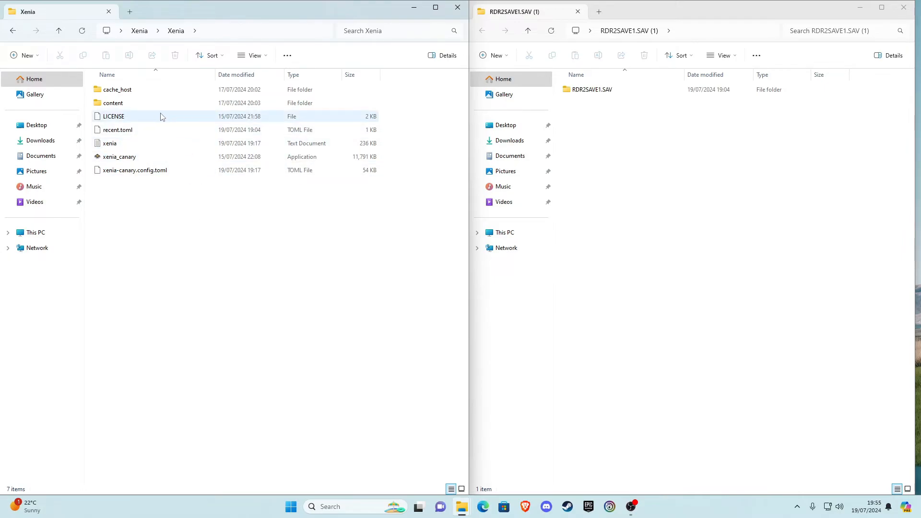
pyautogui.click(113, 103)
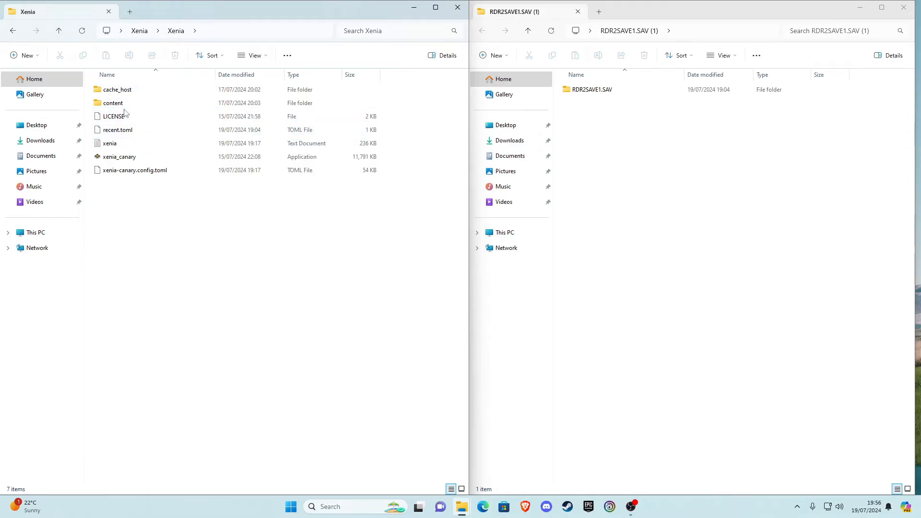
pyautogui.click(113, 103)
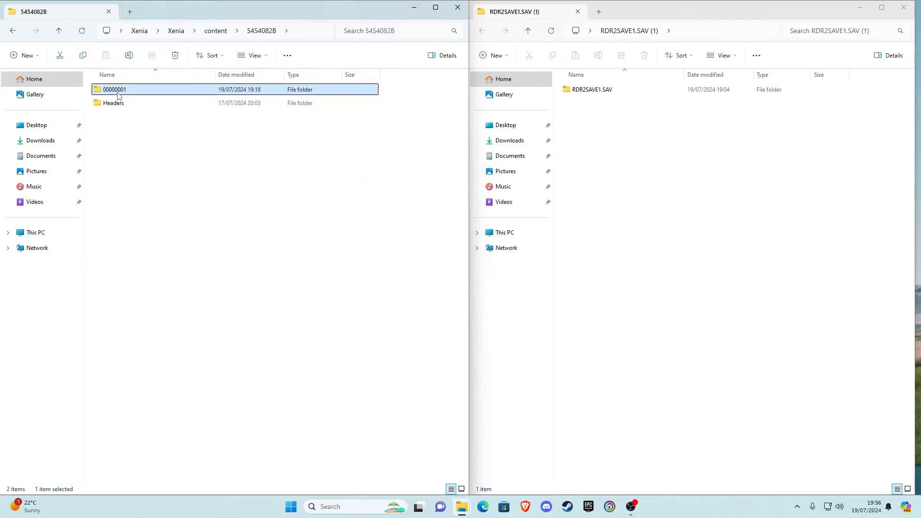
# Move RDR2SAVE1.SAV into the 00000001 folder and close the emptied source window
pyautogui.doubleClick(114, 89)
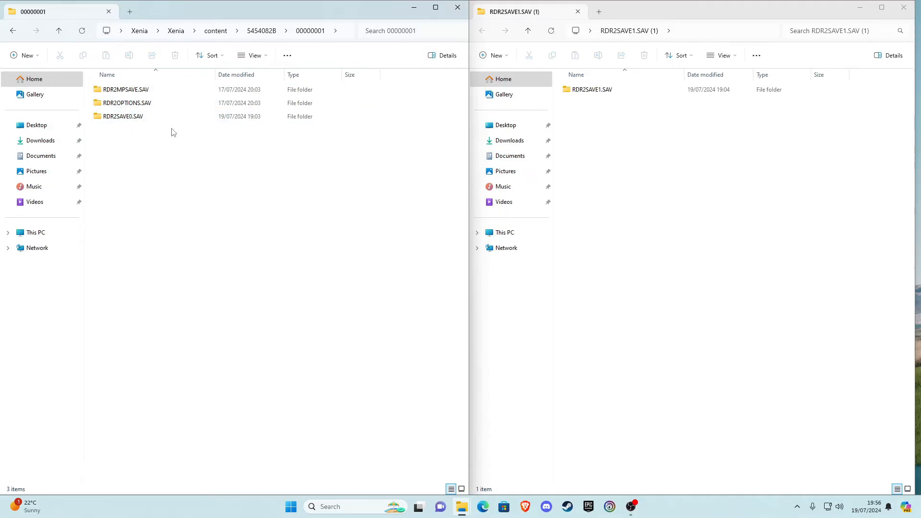
pyautogui.click(592, 89)
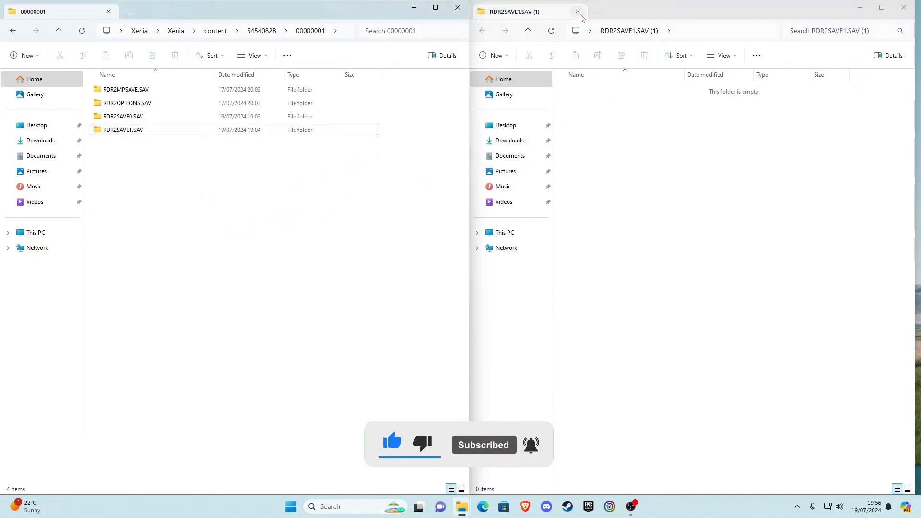
pyautogui.click(577, 11)
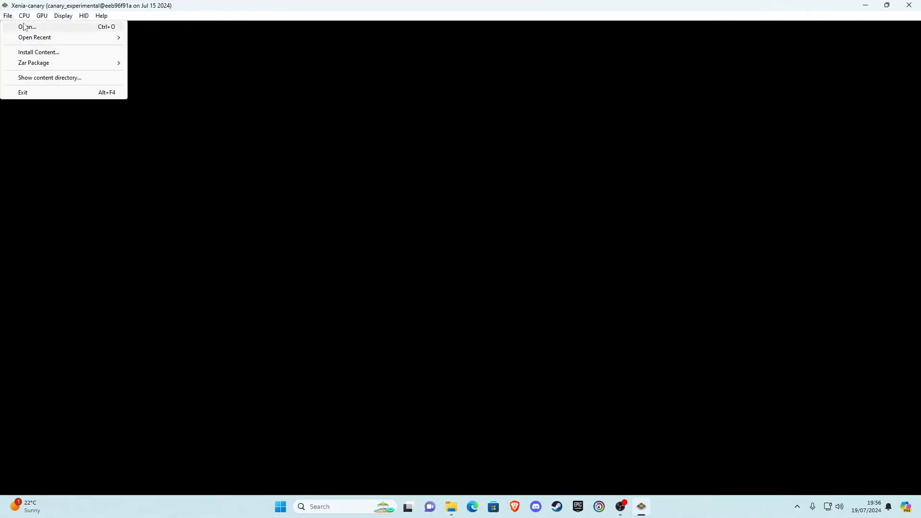
# Load the Red Dead Redemption GOTY game file in Xenia-canary via File > Open
pyautogui.click(27, 26)
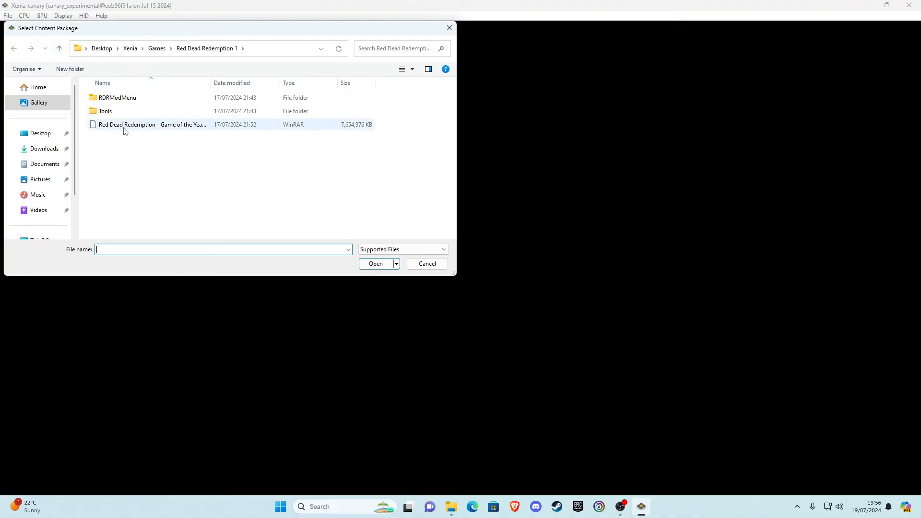
pyautogui.click(151, 124)
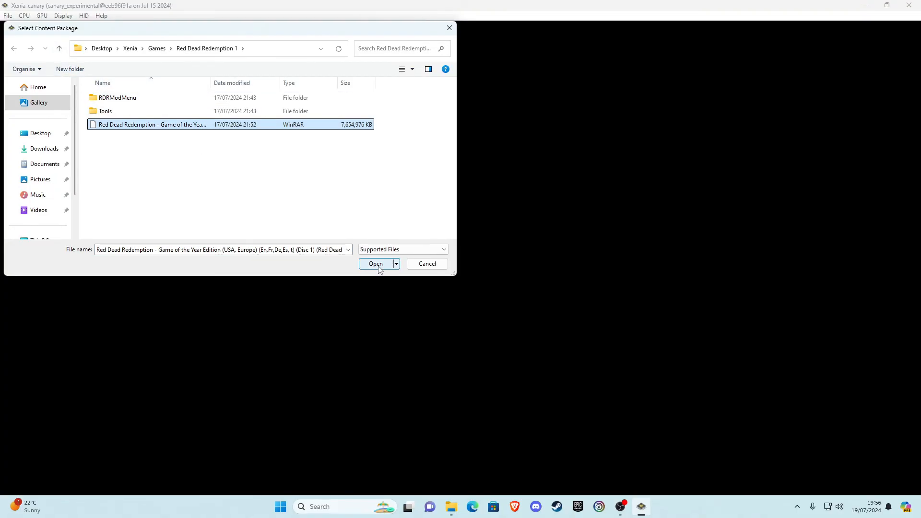
pyautogui.click(375, 264)
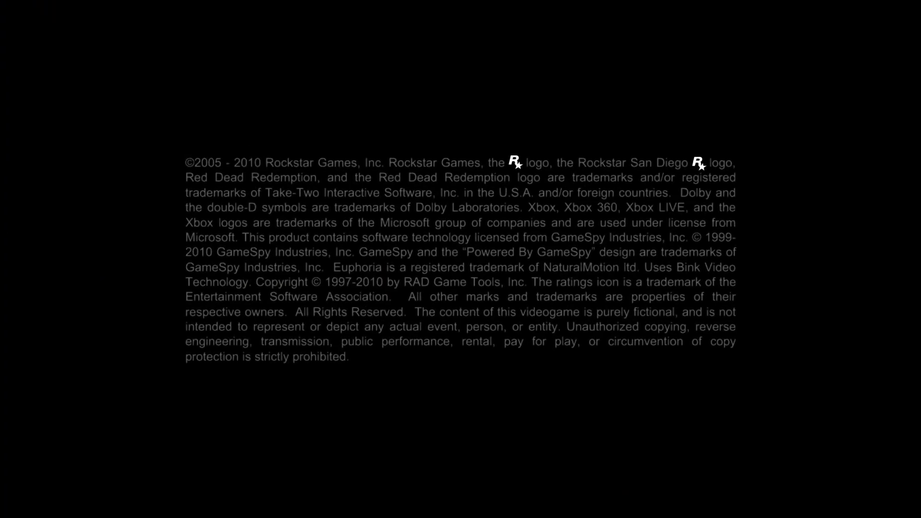